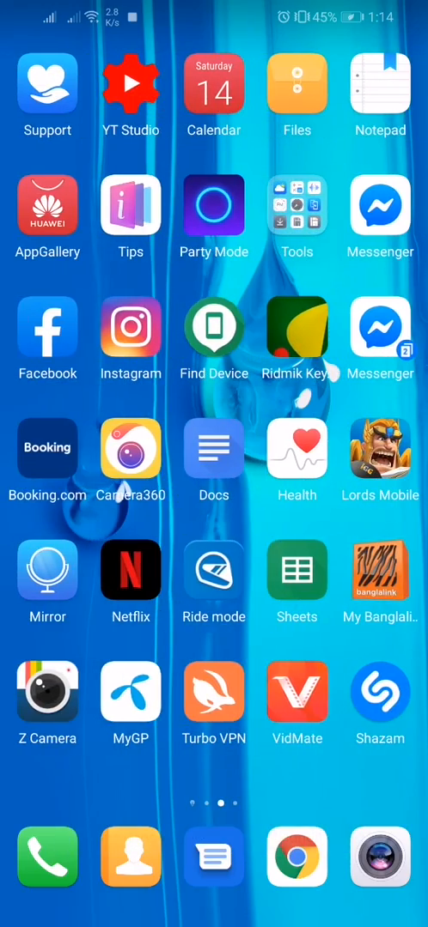
Swipe across the home screen pages to reach the page holding the Downmi icon.
scroll("left", 3)
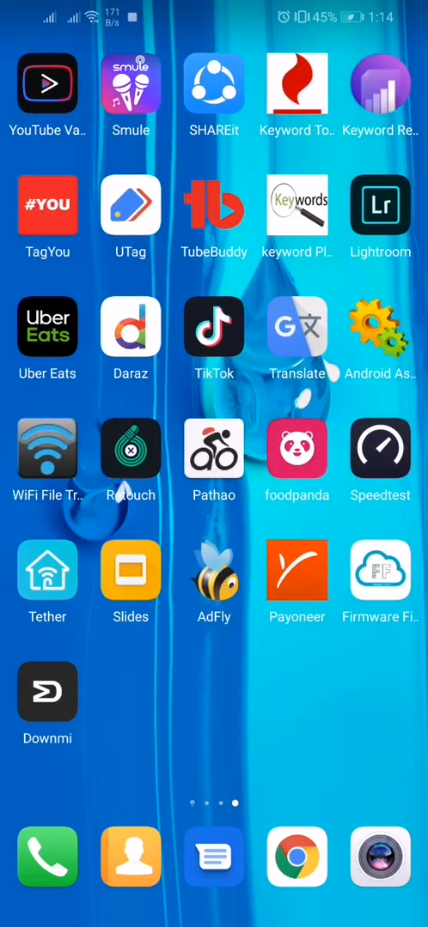
scroll("left", 3)
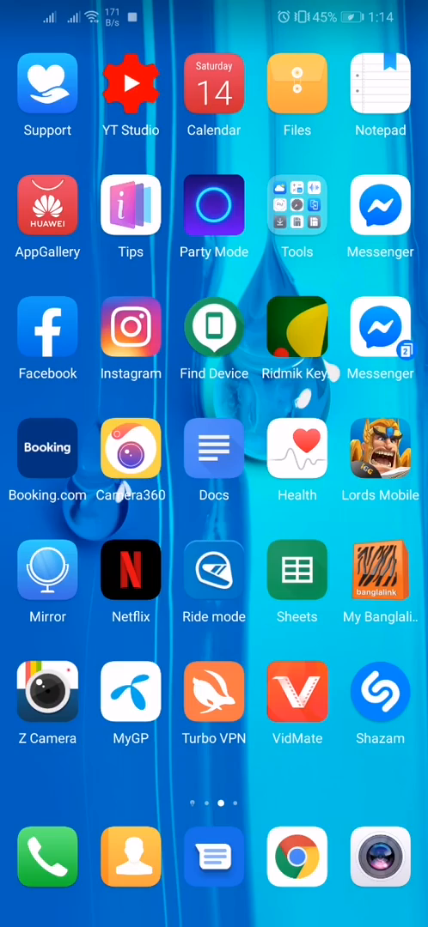
scroll("left", 3)
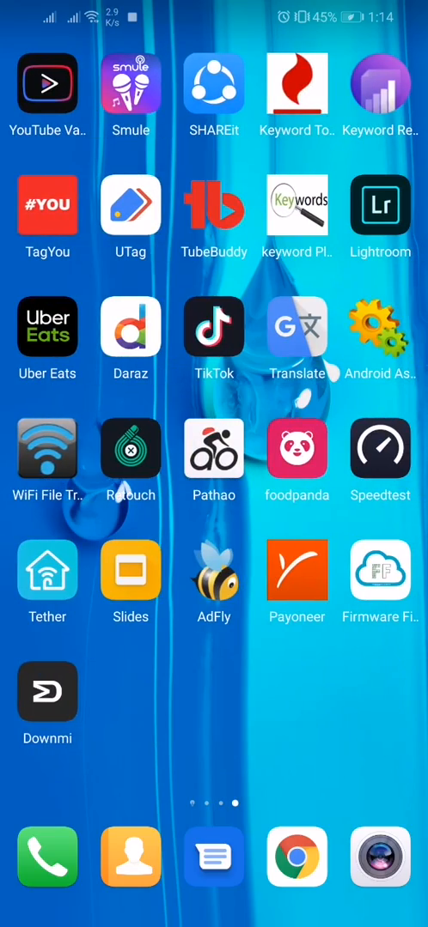
scroll("right", 3)
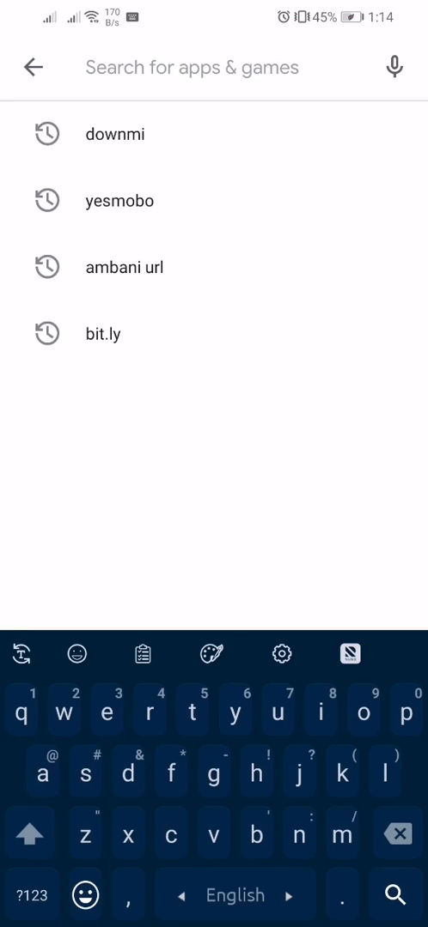
Search 'downmi' from history and reach the Downmi – MIUI ROM Downloader listing.
left_click(113, 134)
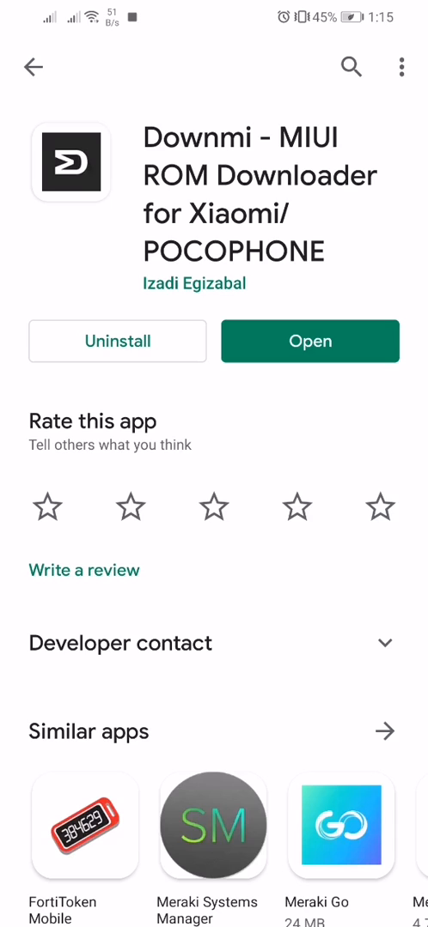
left_click(309, 340)
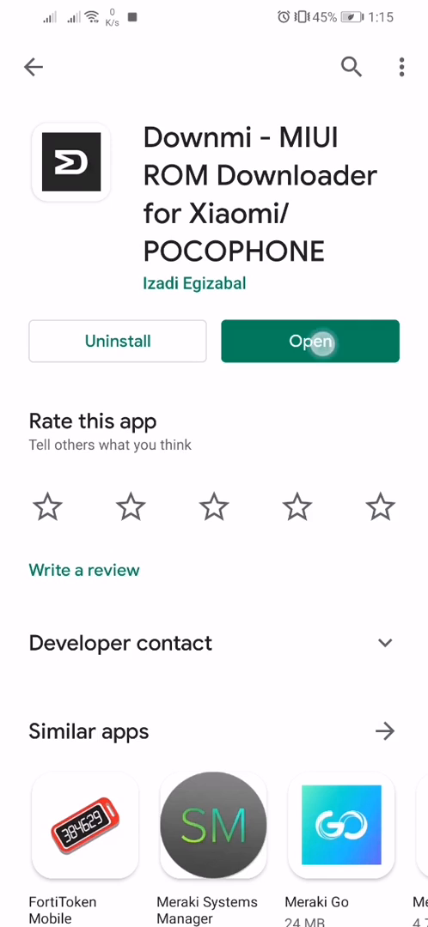
Launch Downmi and choose Redmi S2 as the device model by searching 'S2'.
left_click(309, 340)
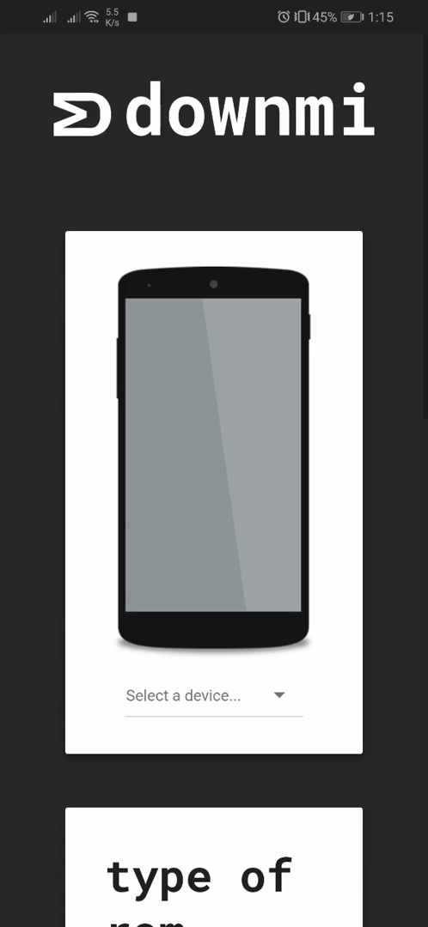
left_click(206, 695)
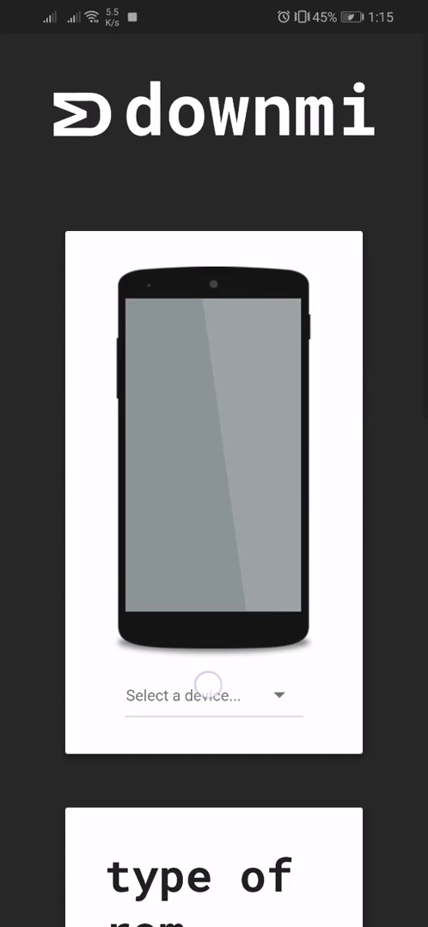
scroll("down", 3)
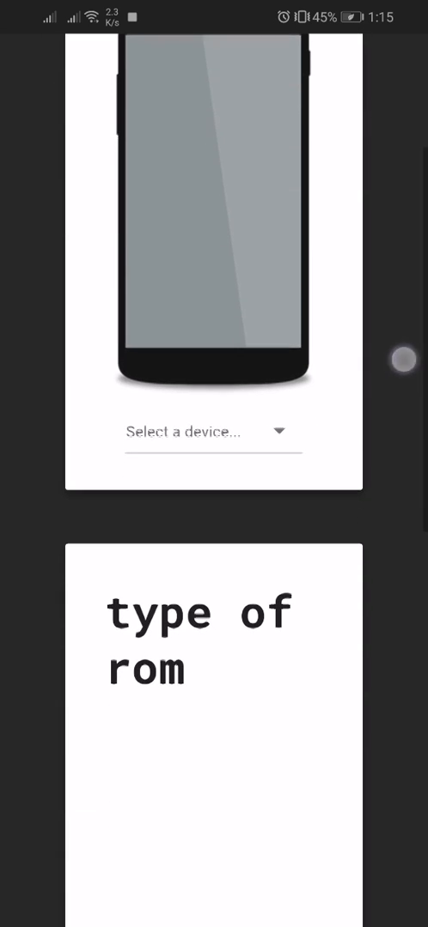
left_click(213, 431)
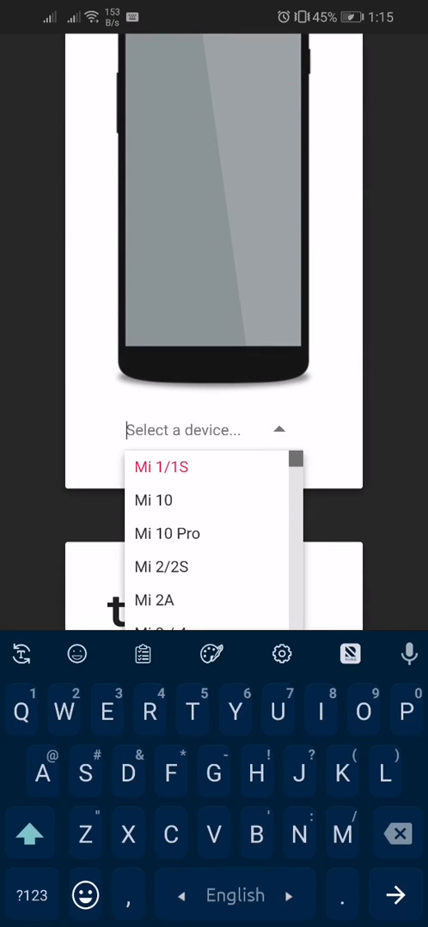
type("S2")
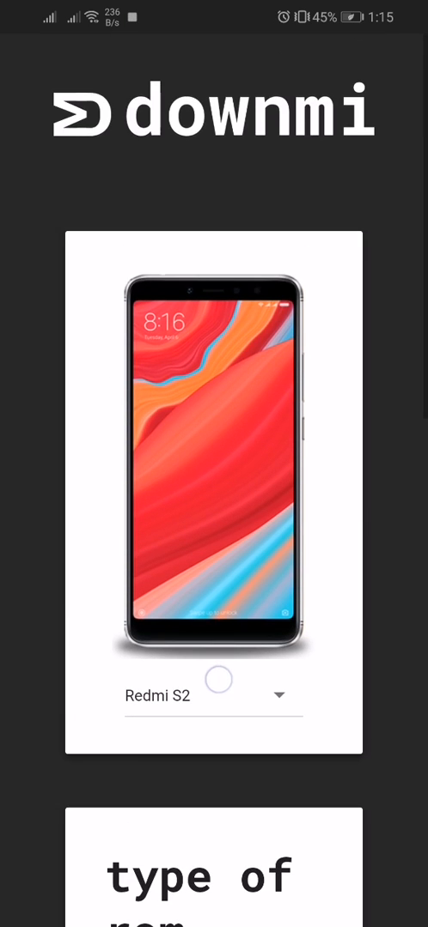
scroll("down", 3)
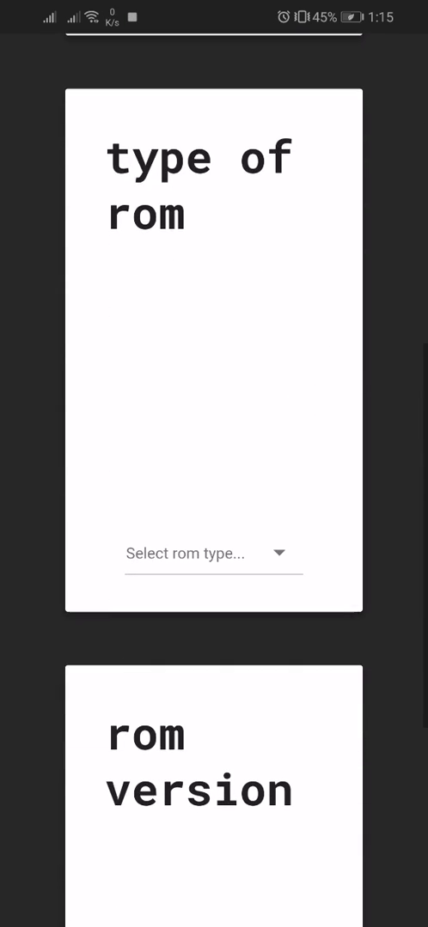
Choose Global Stable from the ROM type list.
left_click(213, 553)
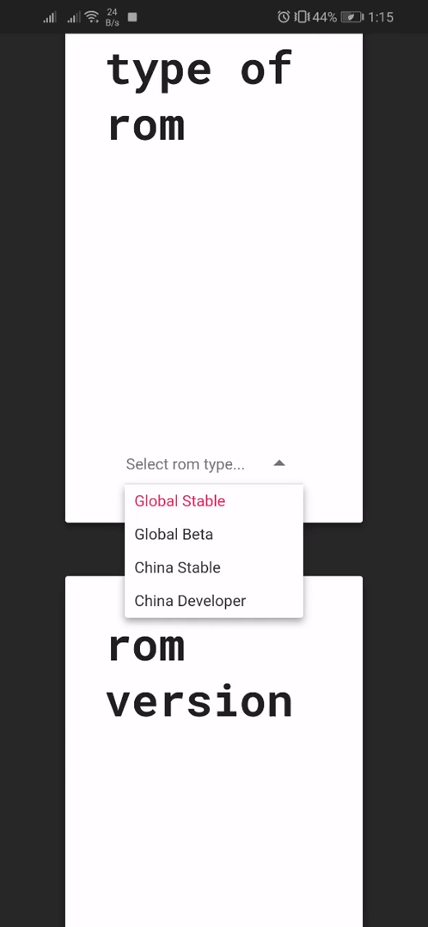
left_click(179, 502)
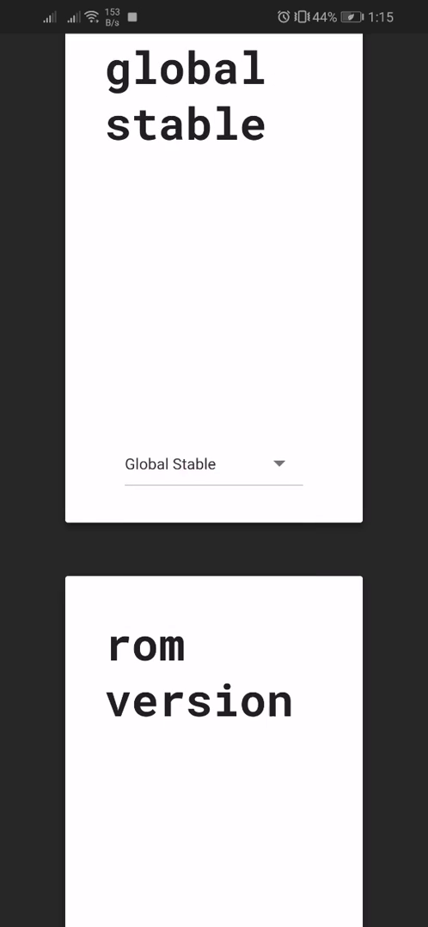
scroll("down", 3)
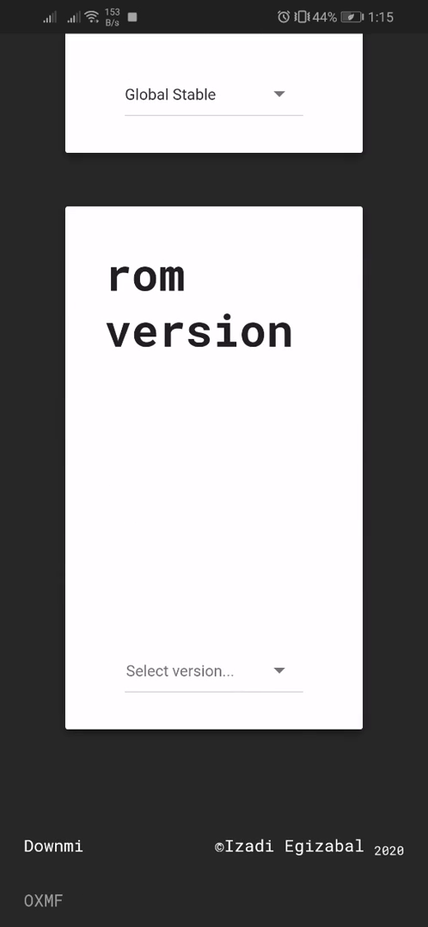
Choose V11.0.3.0.PEFMIXM, revealing the recovery and fastboot download buttons.
left_click(213, 672)
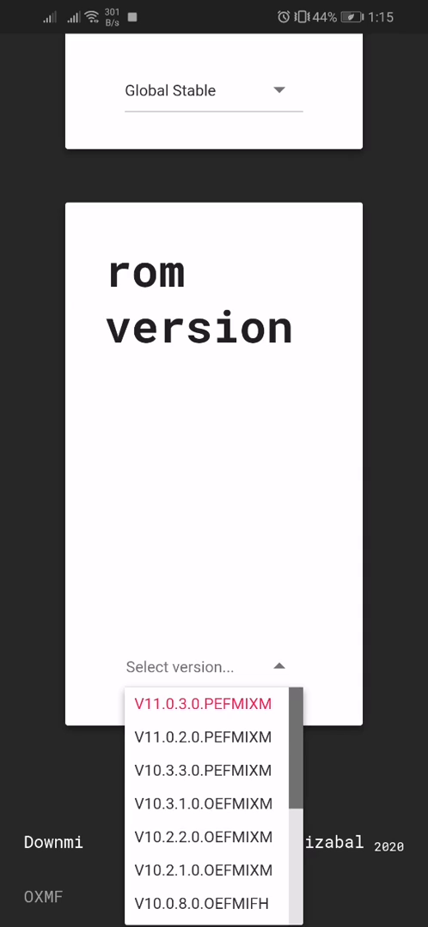
left_click(202, 704)
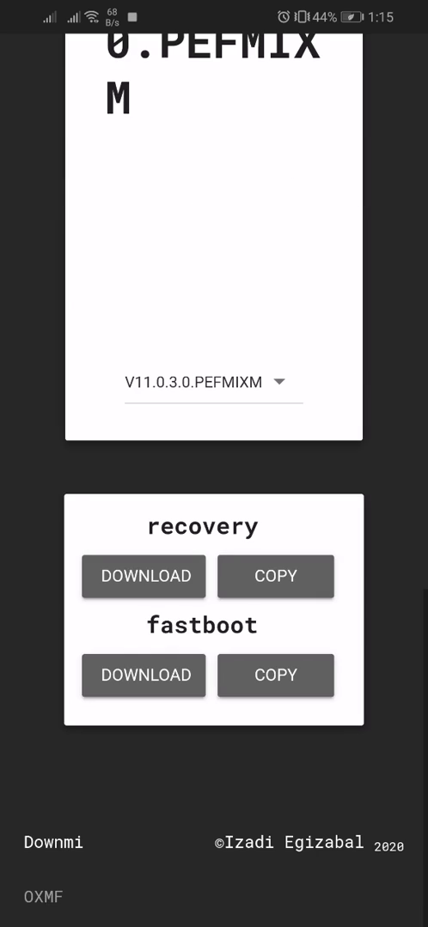